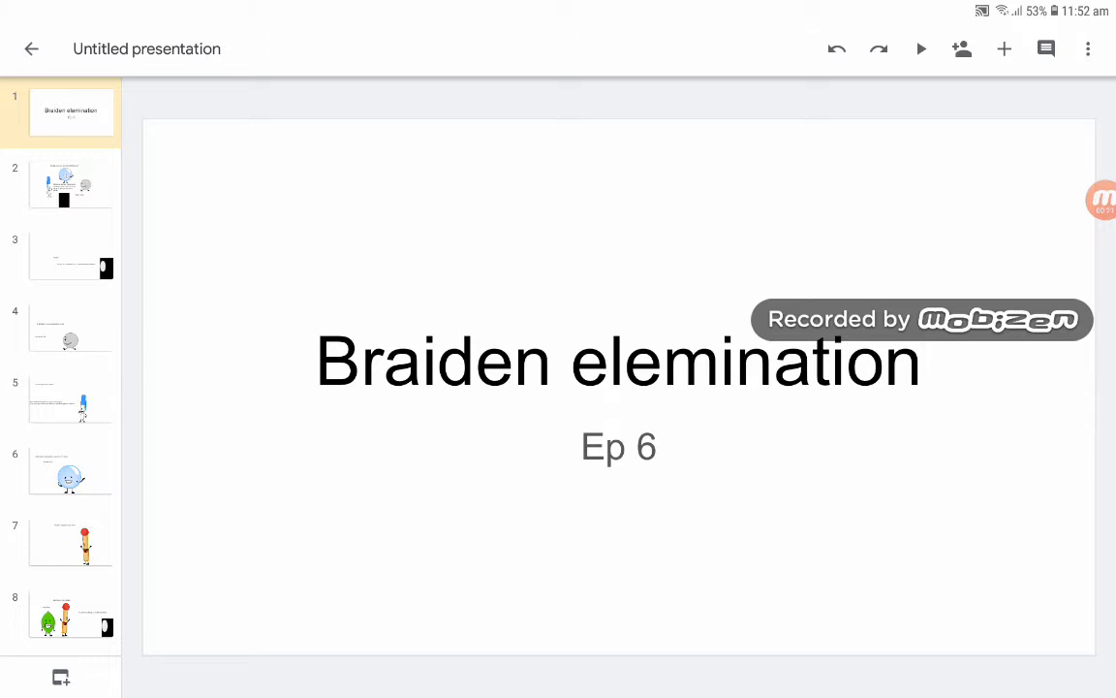
# - View the rejoin-centre slide, then the slide announcing 21 votes
pyautogui.click(71, 184)
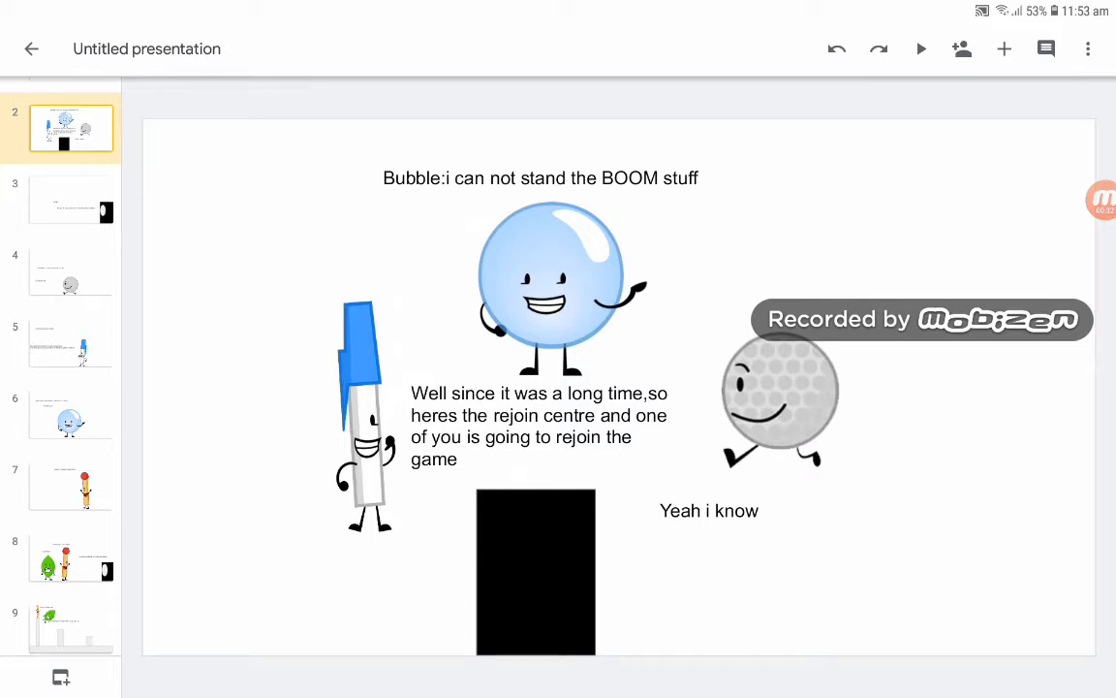
pyautogui.click(71, 199)
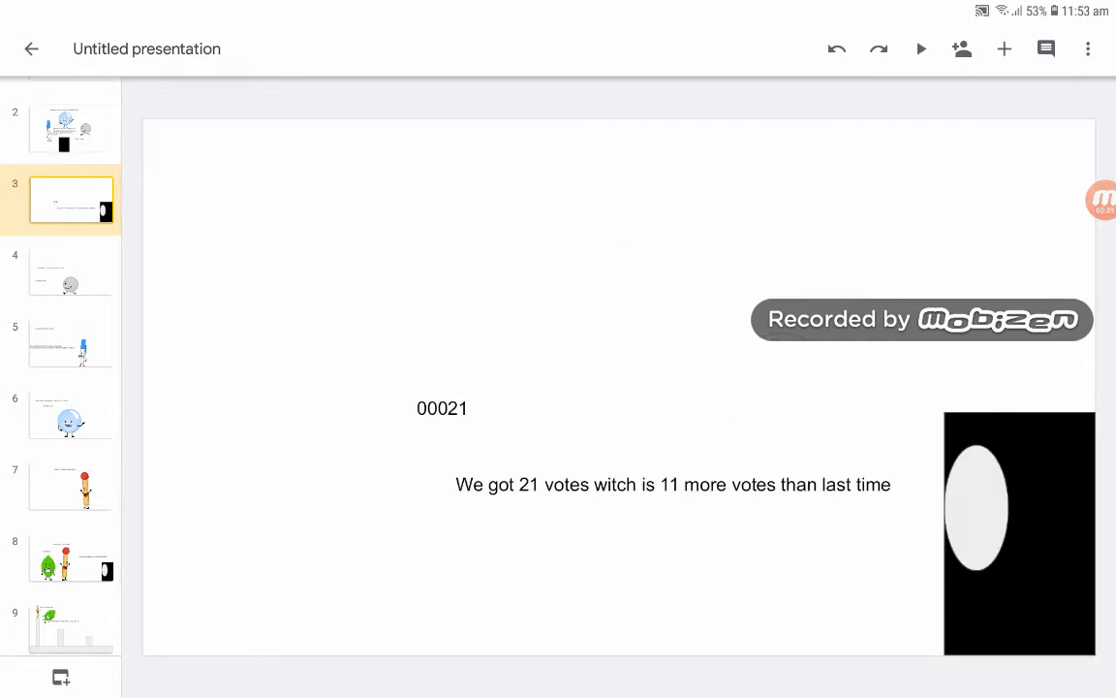
# - View slide 4 on golf ball leaving, then slide 5 on pen's 3 votes
pyautogui.scroll(-3)
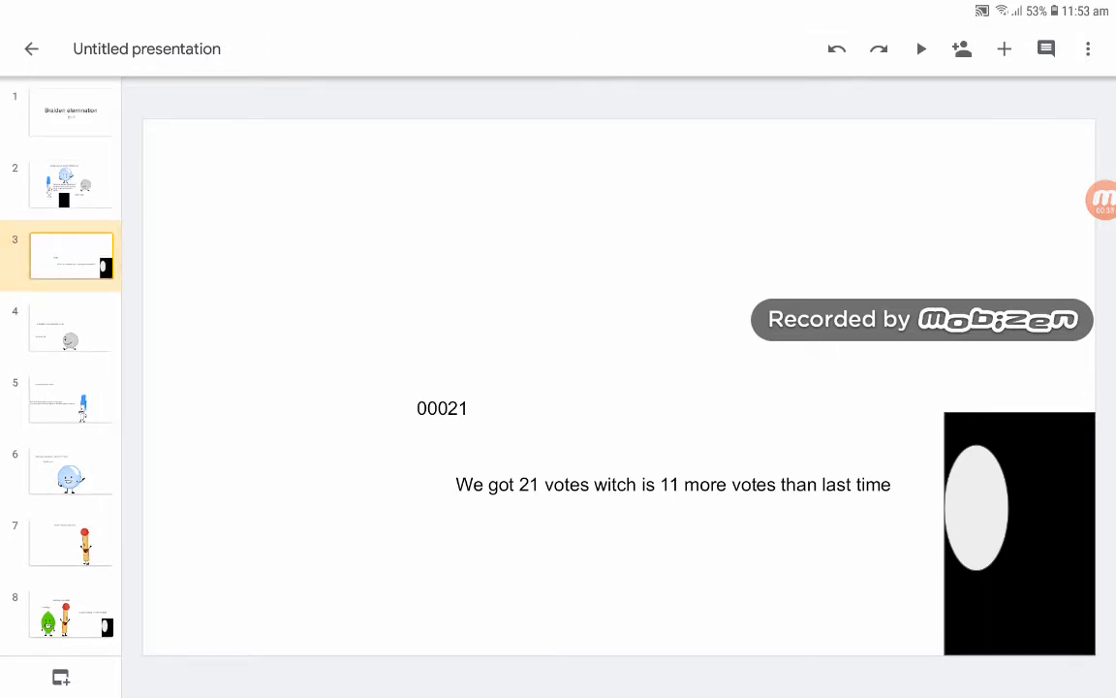
pyautogui.click(71, 328)
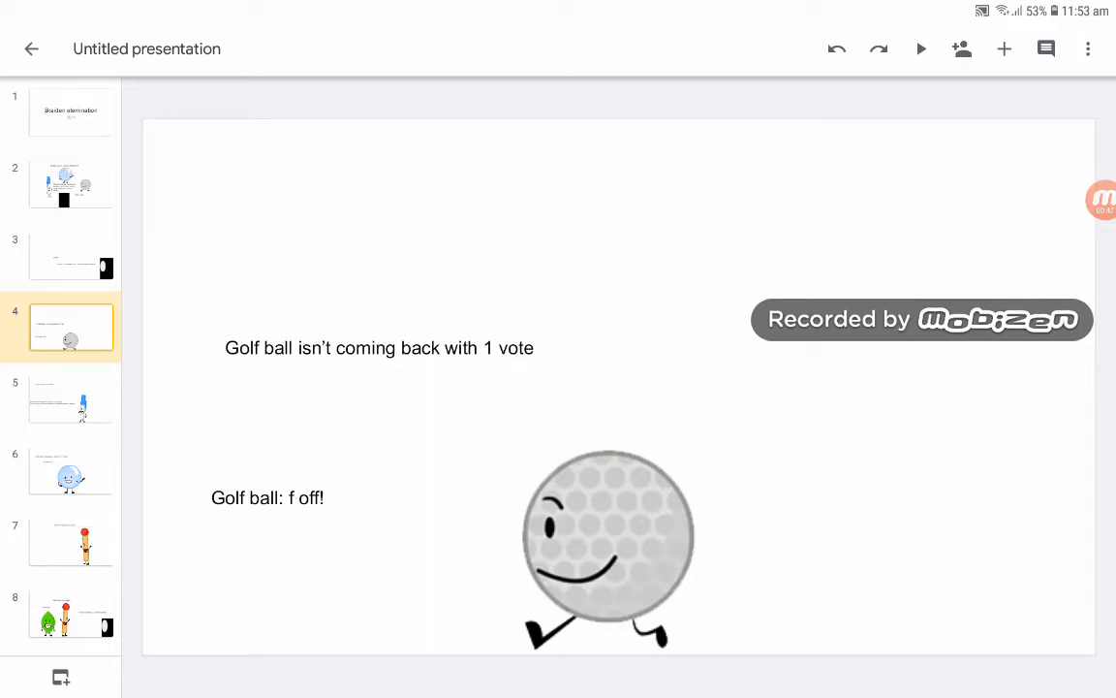
pyautogui.click(71, 400)
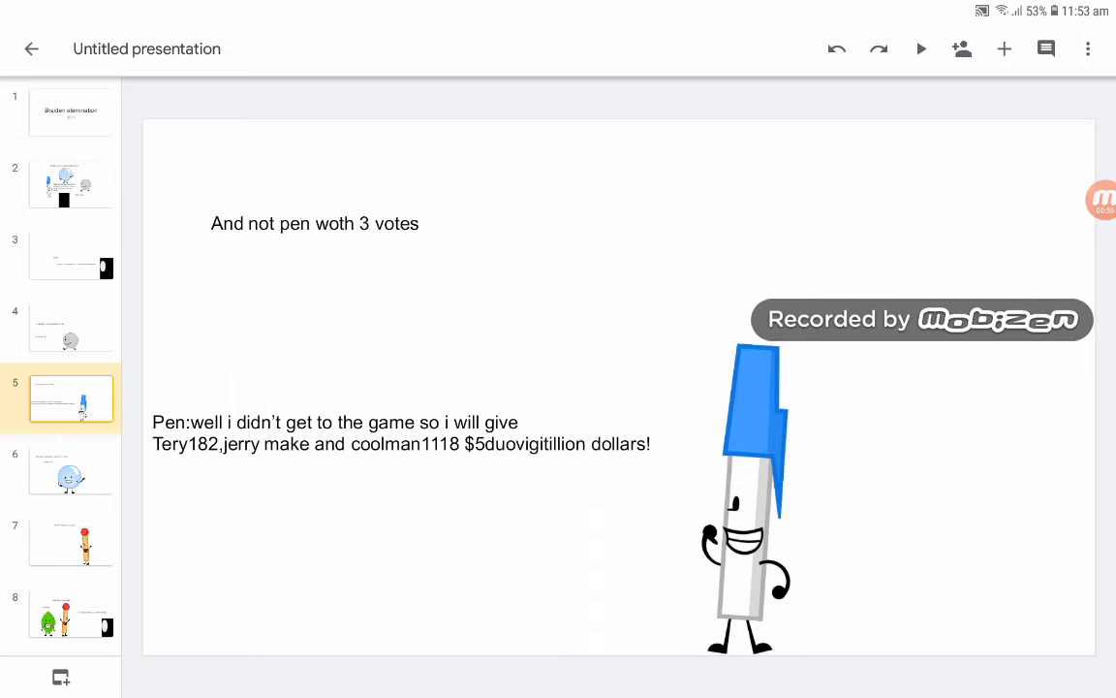
# - Open slide 6, where bubble rejoins with a record 17 votes
pyautogui.scroll(-3)
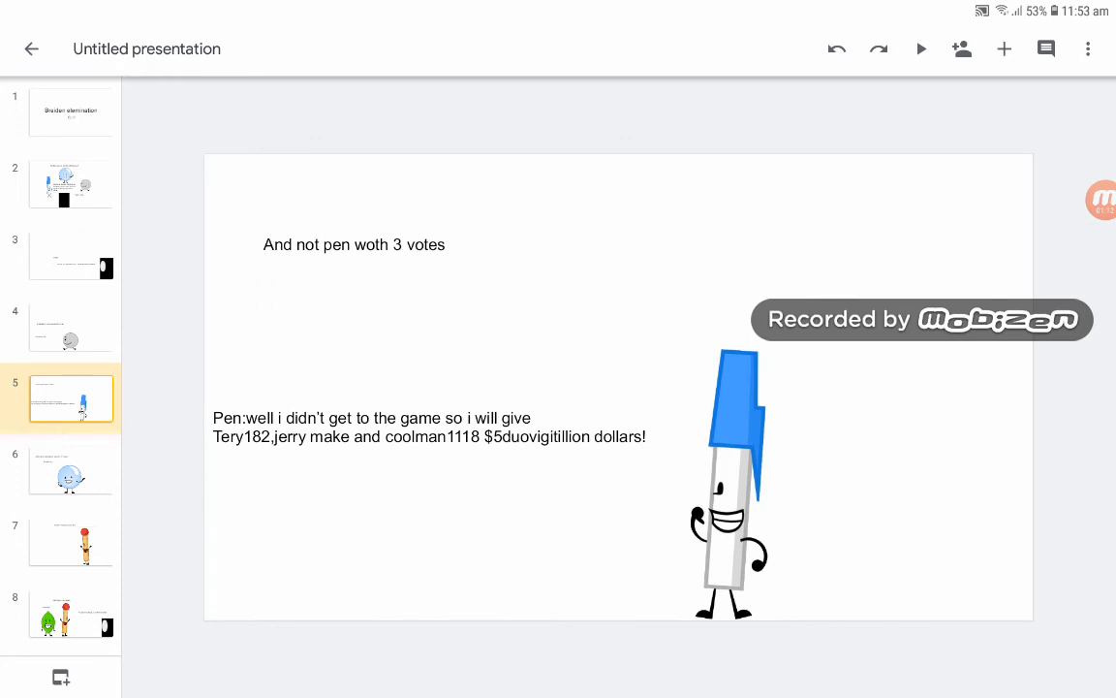
pyautogui.click(71, 470)
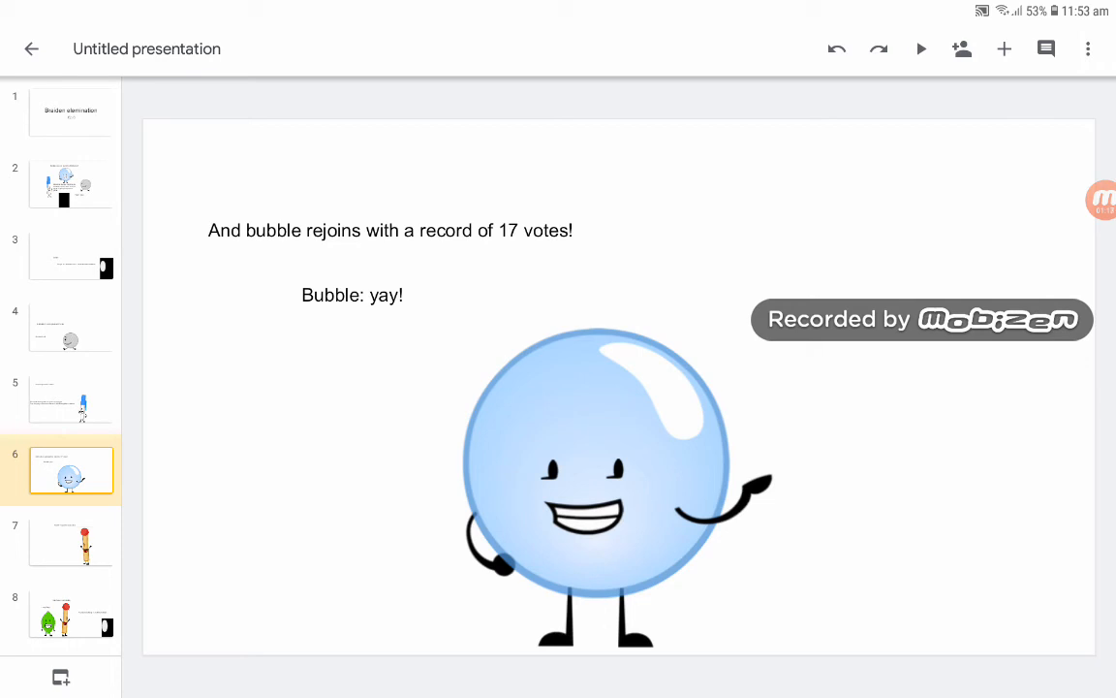
# - View slide 7 (Match greeting), slide 8 (hurdles challenge) and slide 9 (hurdles race)
pyautogui.click(71, 541)
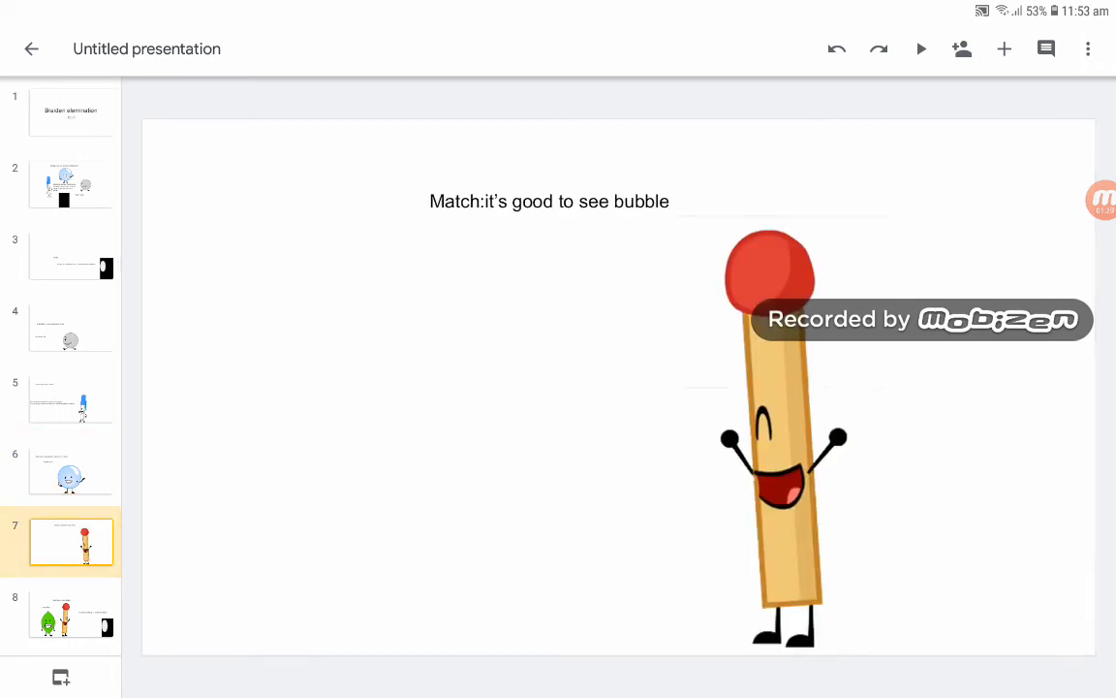
pyautogui.click(71, 613)
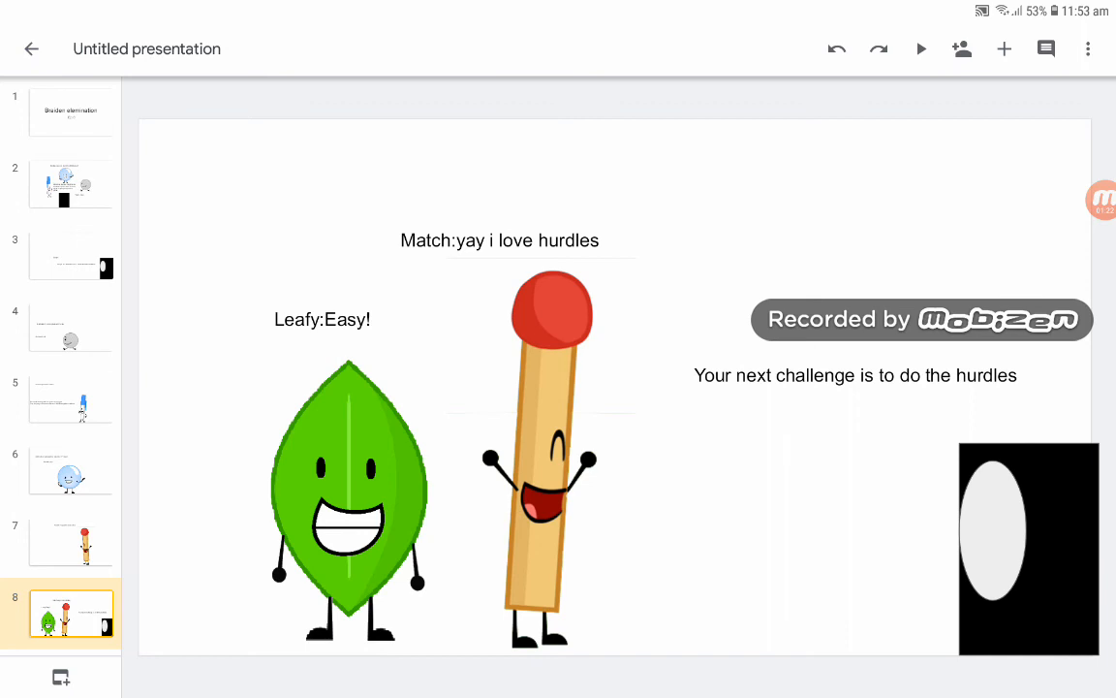
pyautogui.scroll(-3)
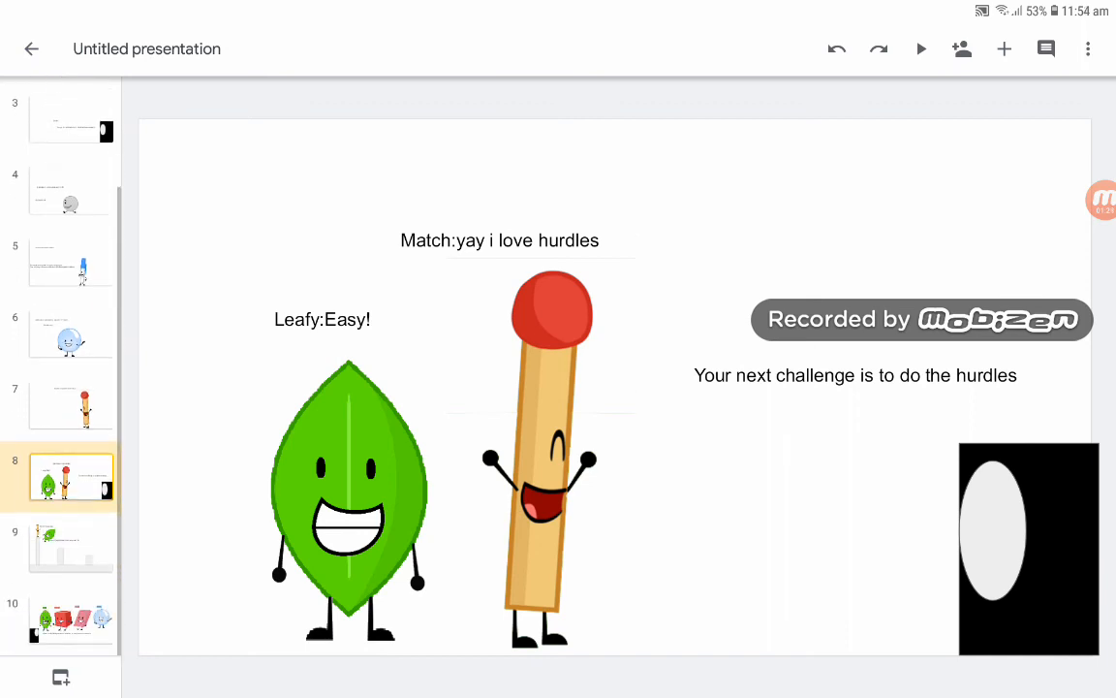
pyautogui.click(70, 547)
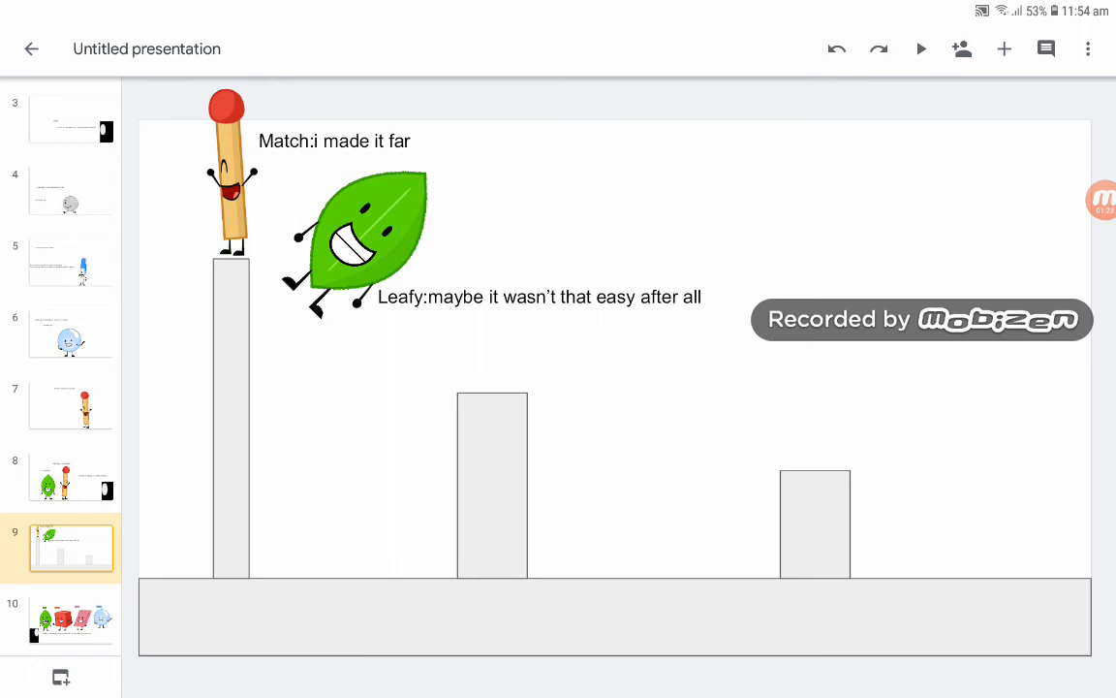
# - Open slide 10, the episode 8 vote: Leafy, Blocky, Eraser or Bubble
pyautogui.click(71, 620)
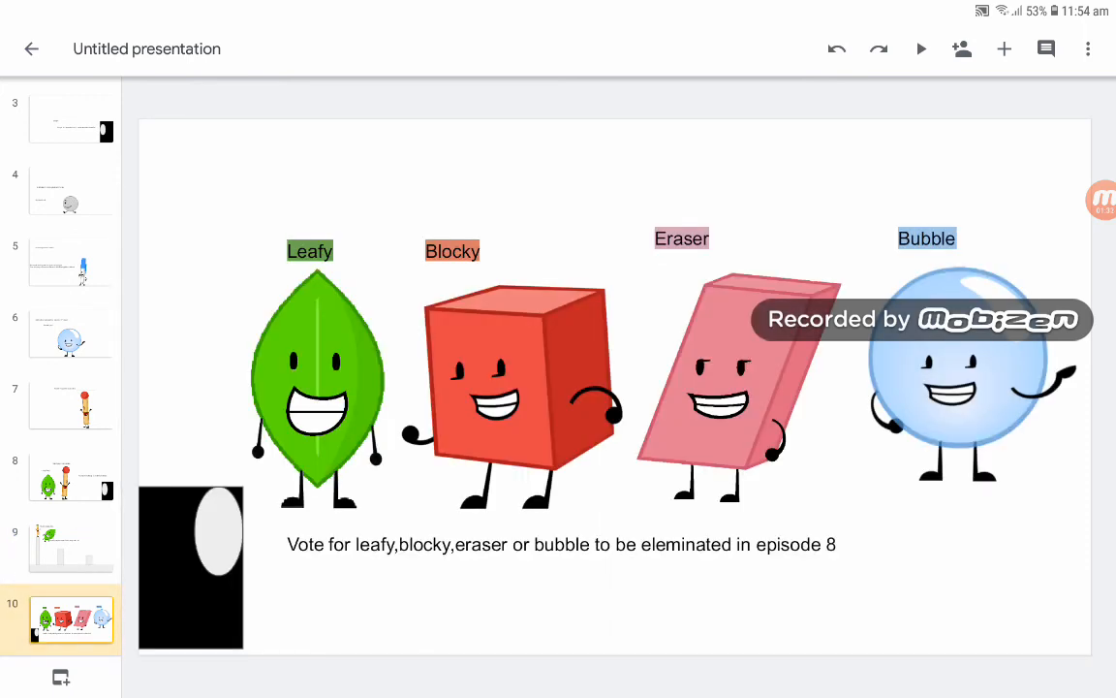